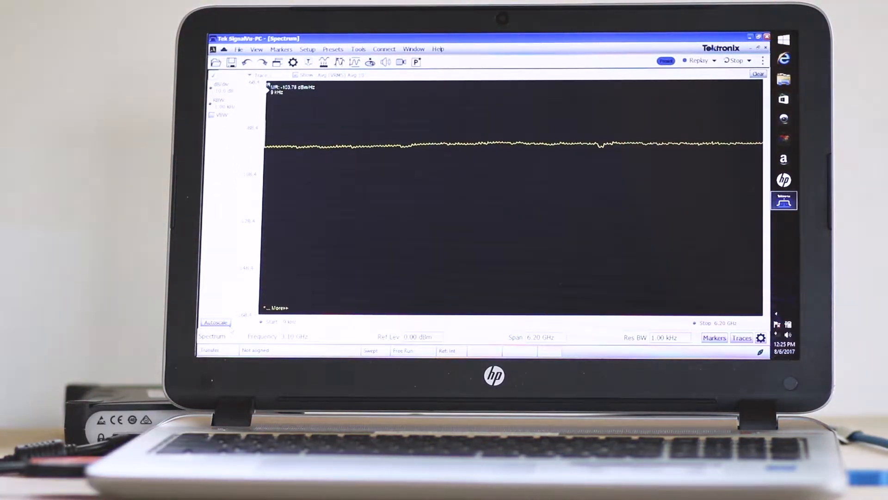
left_click(735, 61)
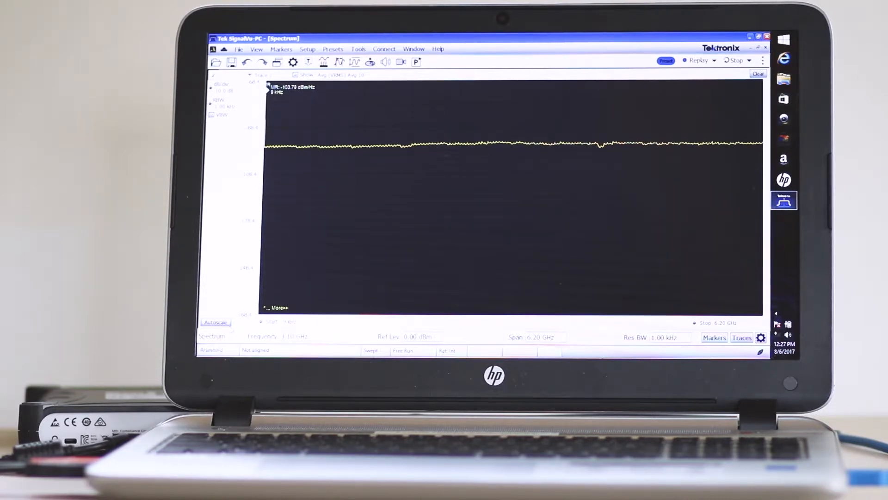
left_click(737, 60)
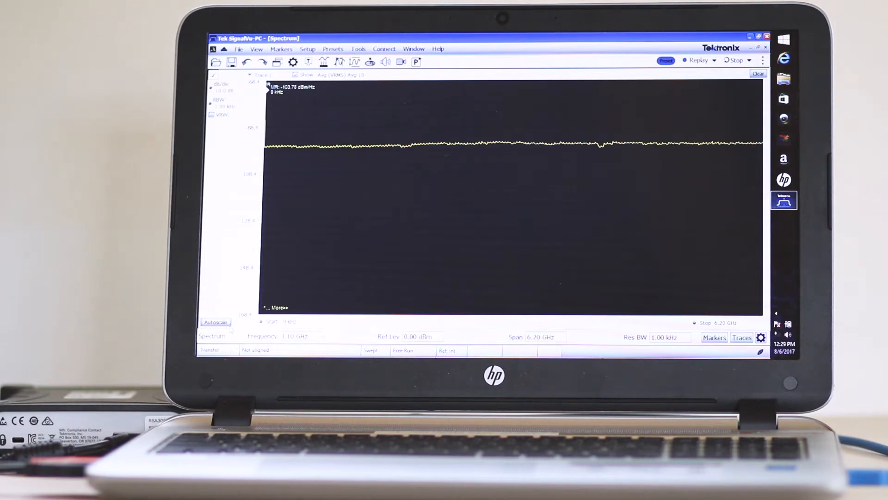
left_click(736, 60)
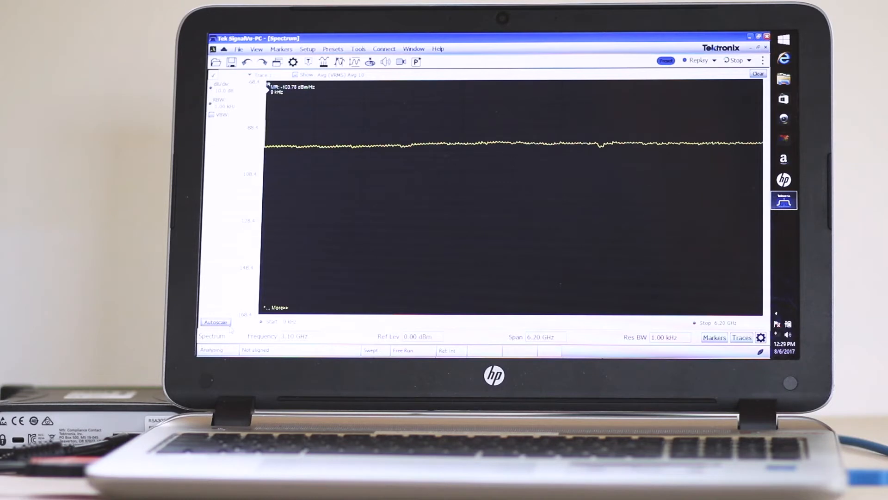
left_click(735, 60)
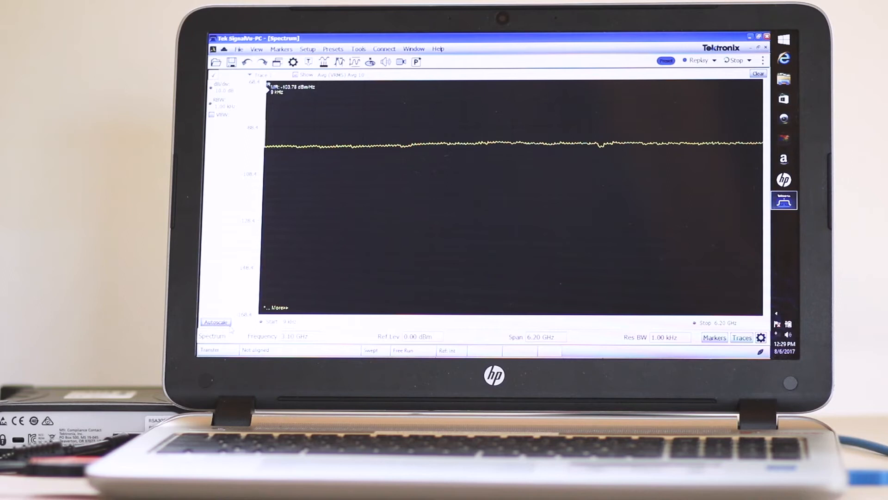
left_click(735, 60)
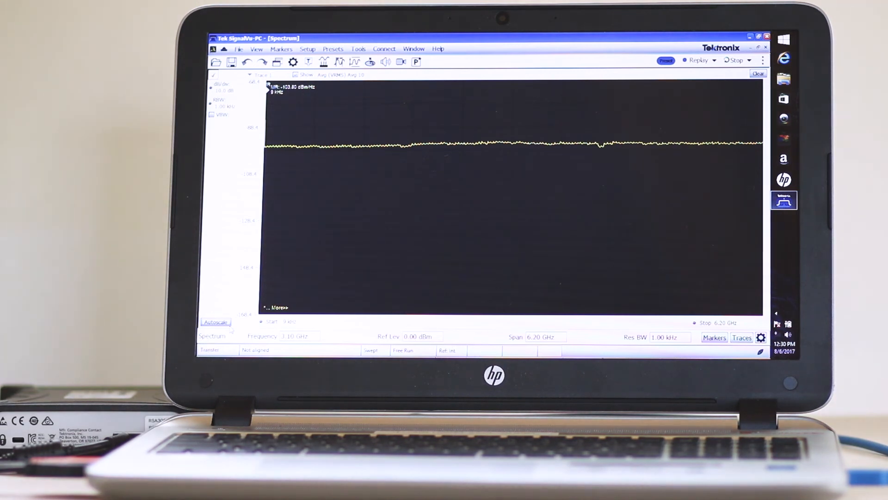
left_click(736, 60)
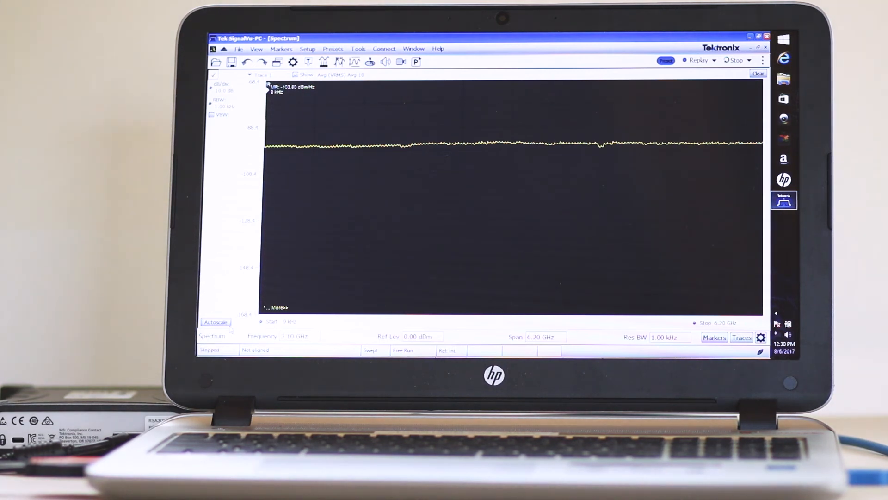